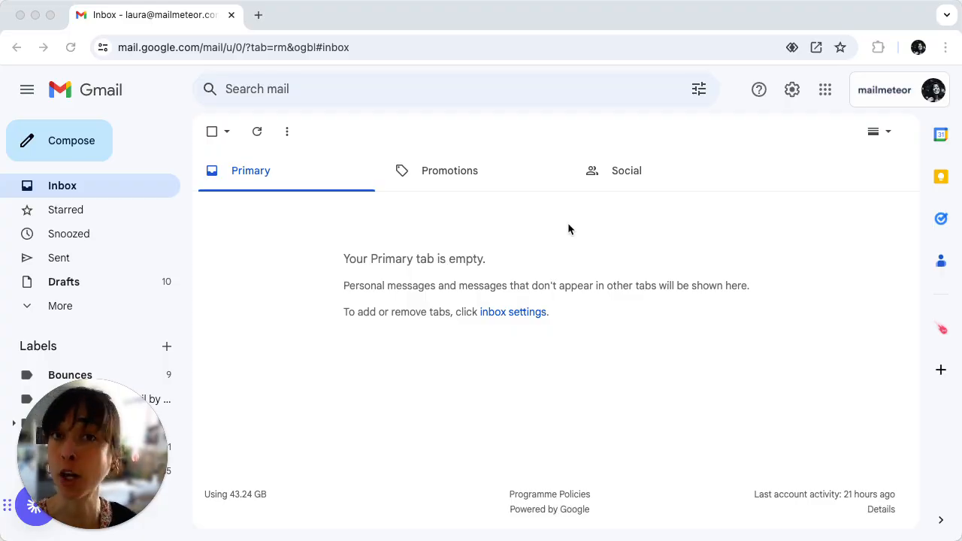
pyautogui.moveTo(526, 217)
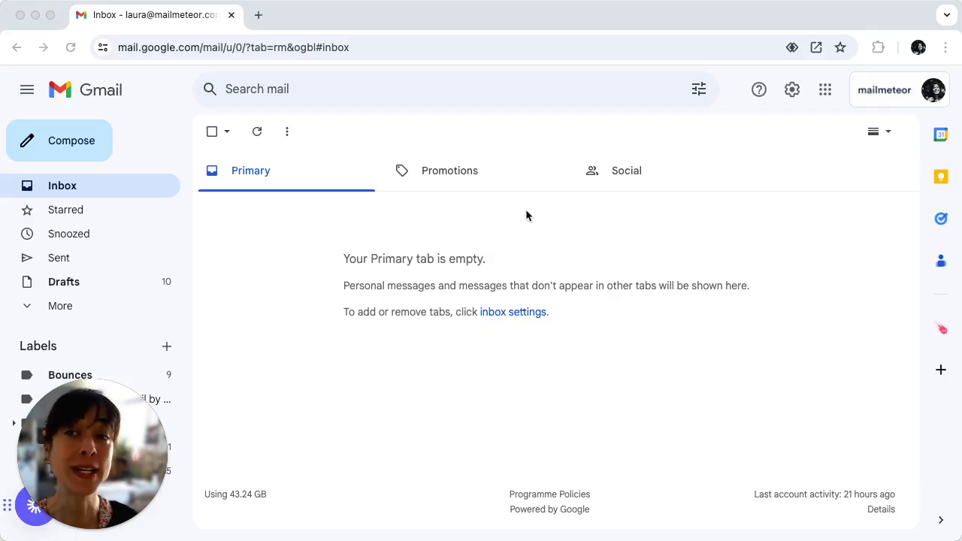
pyautogui.moveTo(805, 168)
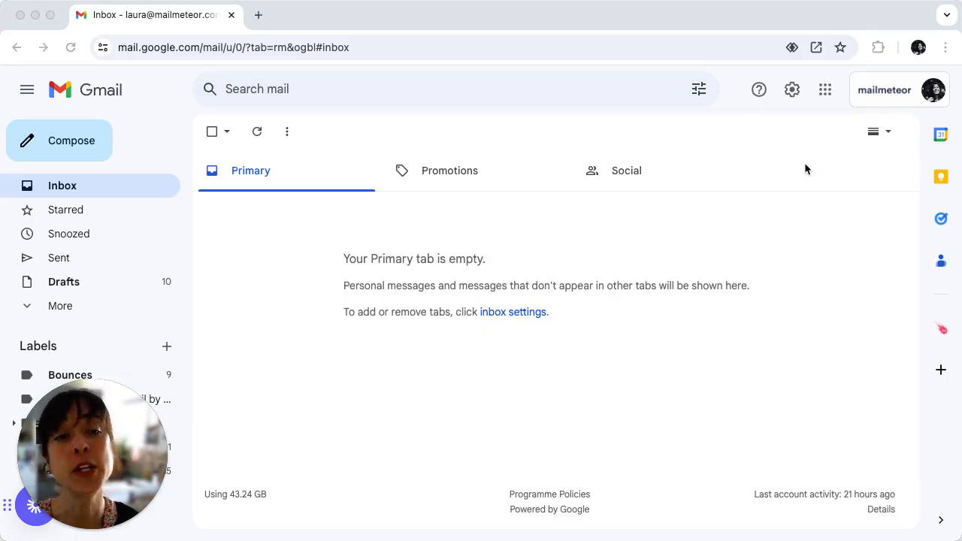
pyautogui.moveTo(824, 90)
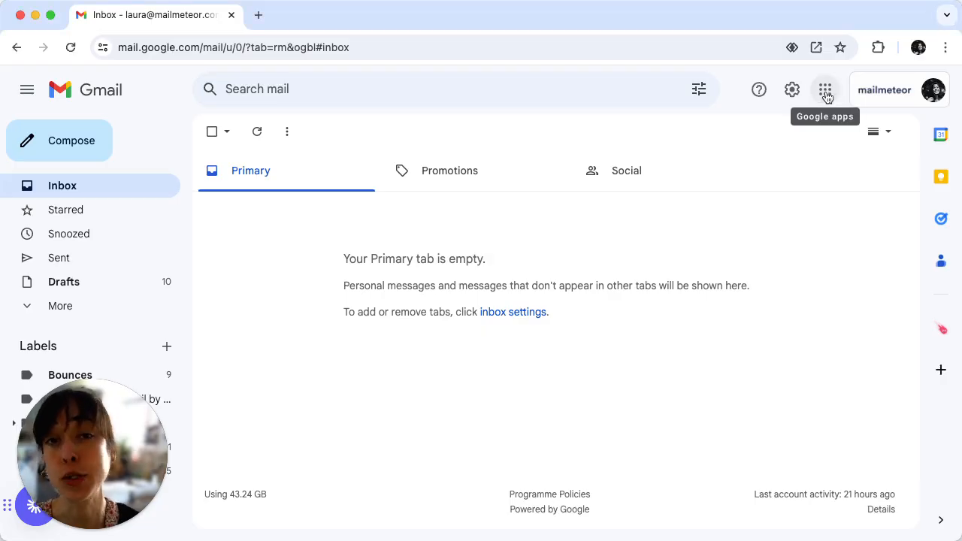
# Switch from the Gmail inbox to Google Docs via the Google apps grid.
pyautogui.click(258, 15)
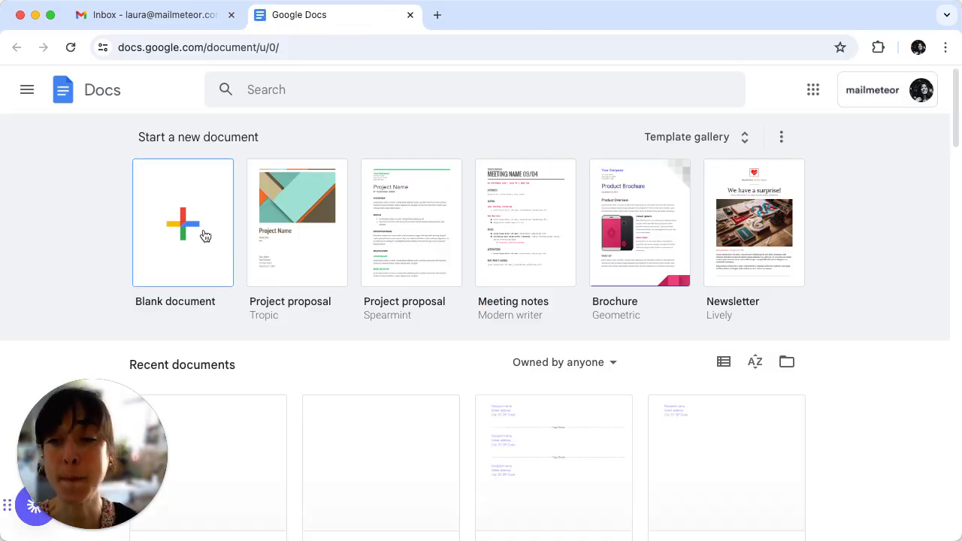
# Start a blank document and bring up the Labelmaker Create labels panel.
pyautogui.click(184, 222)
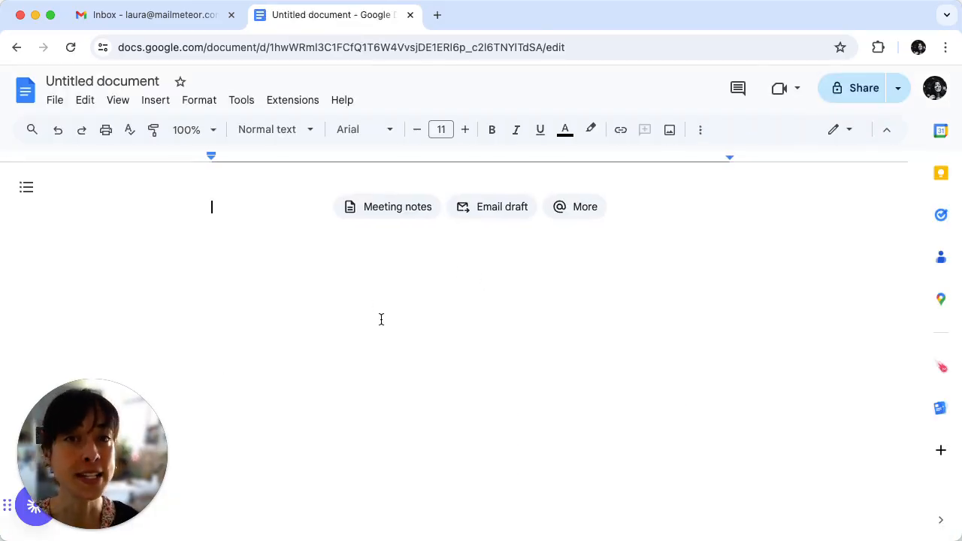
pyautogui.moveTo(403, 328)
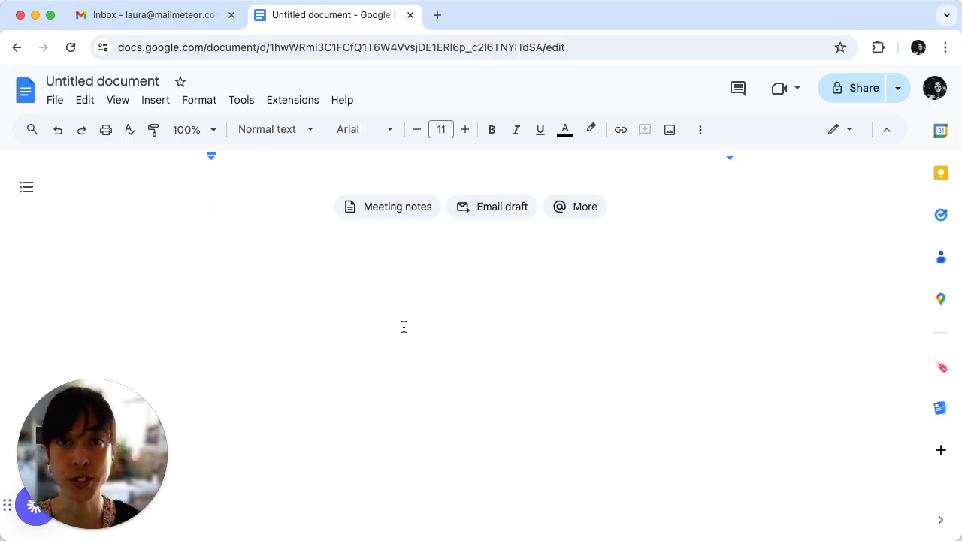
pyautogui.moveTo(290, 335)
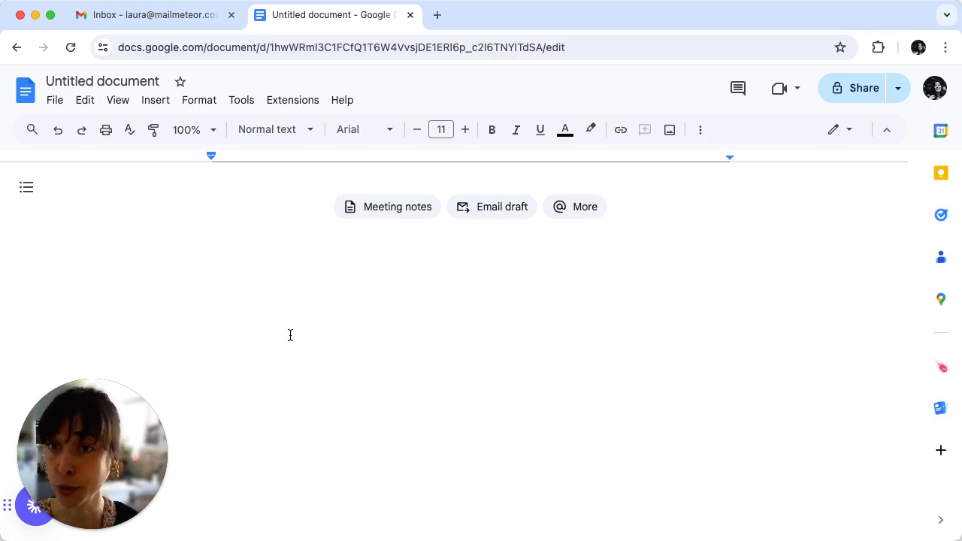
pyautogui.click(292, 99)
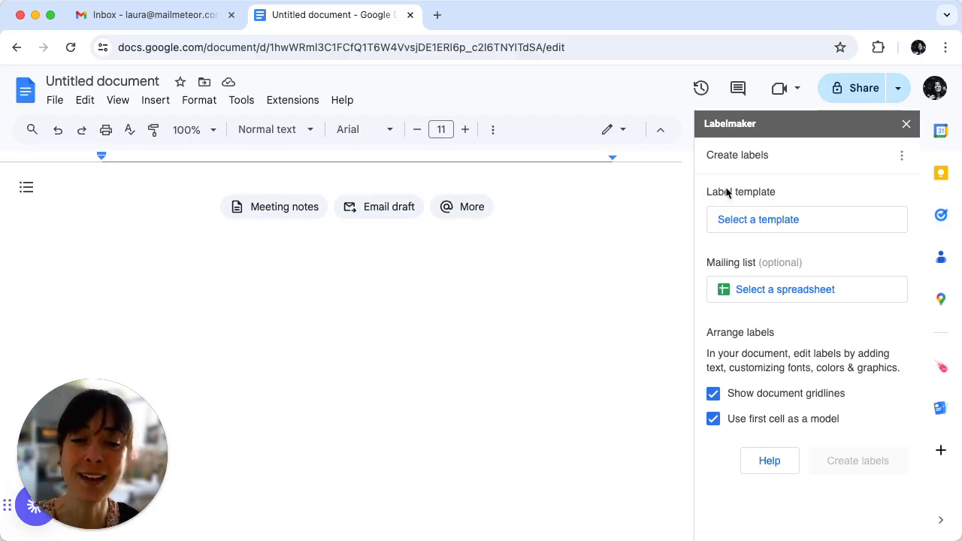
# Pick the DL (110 x 220 mm) envelope from the Envelopes templates and use it.
pyautogui.click(806, 219)
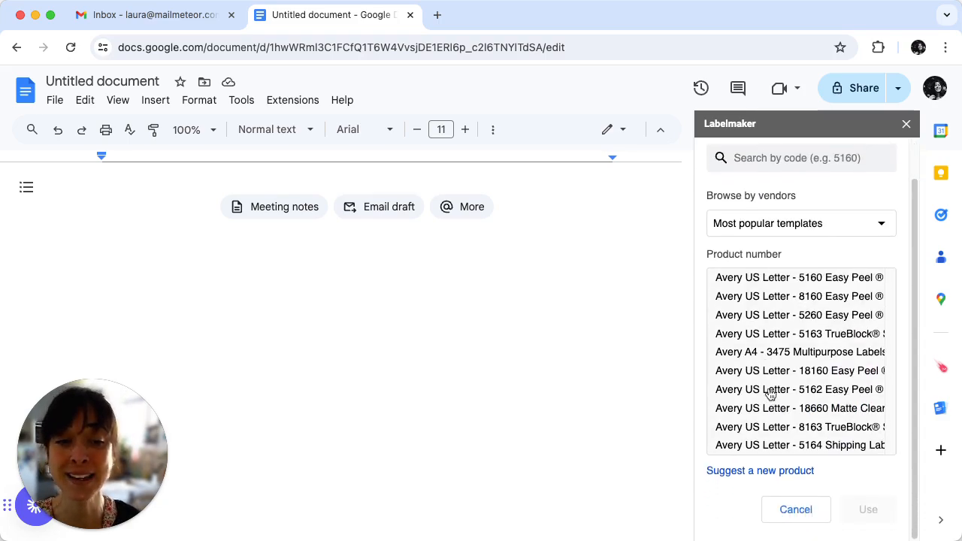
pyautogui.click(800, 222)
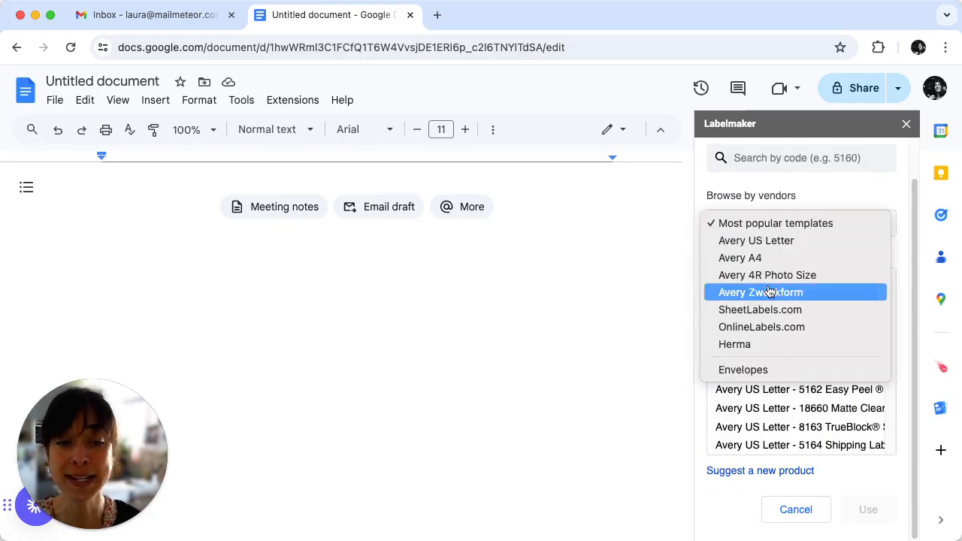
pyautogui.click(742, 369)
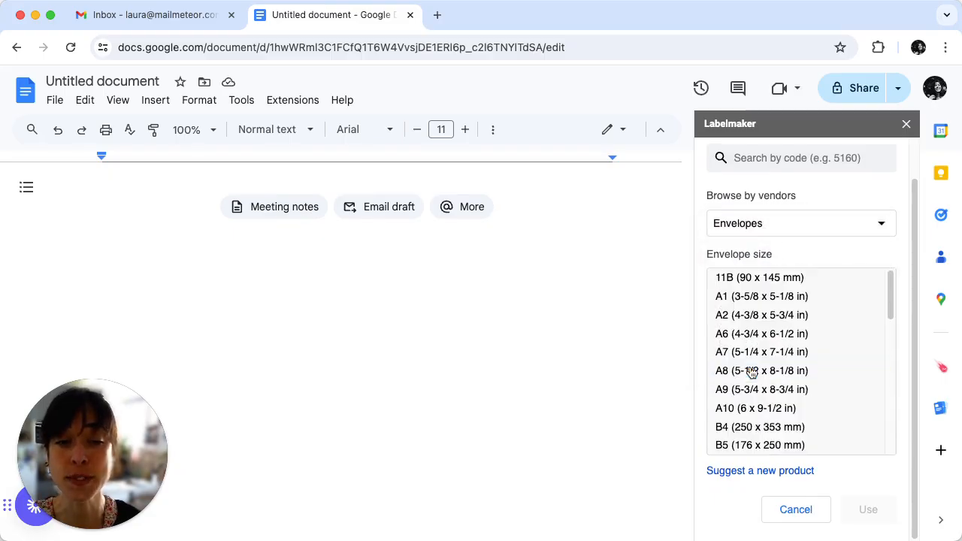
pyautogui.scroll(-3)
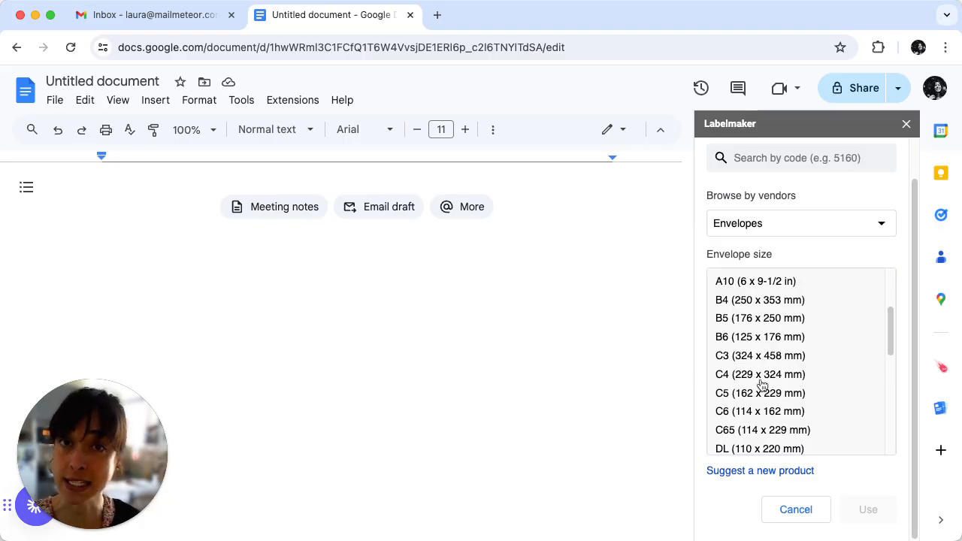
pyautogui.moveTo(756, 448)
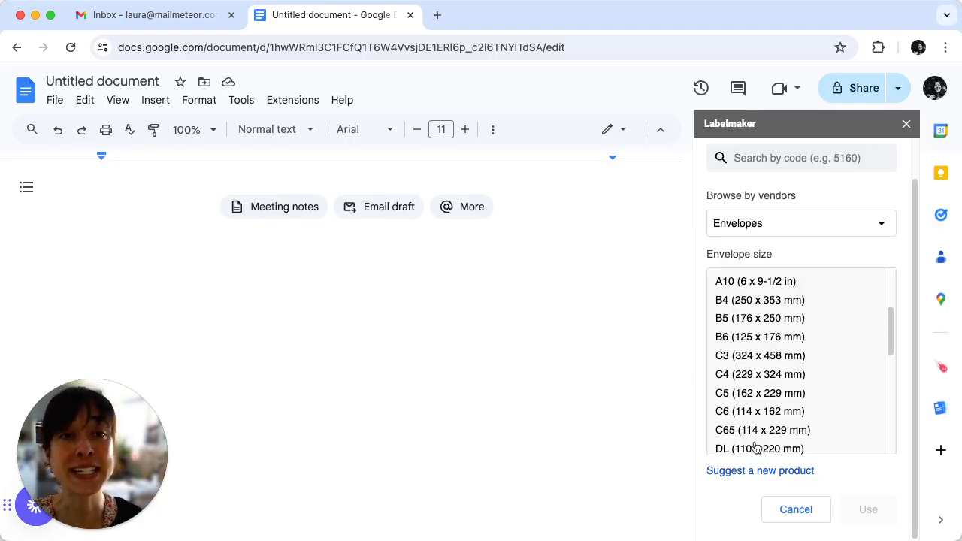
pyautogui.click(759, 445)
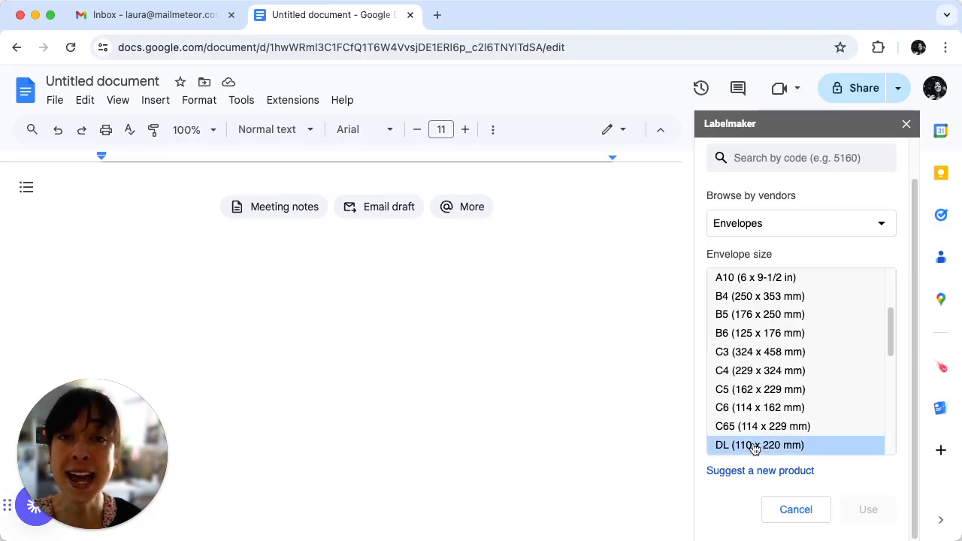
pyautogui.click(758, 444)
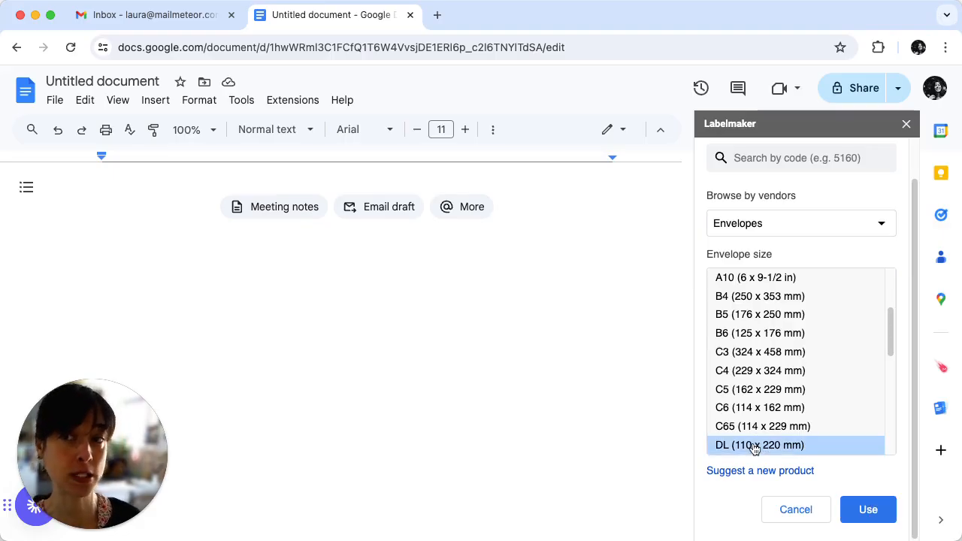
pyautogui.moveTo(859, 444)
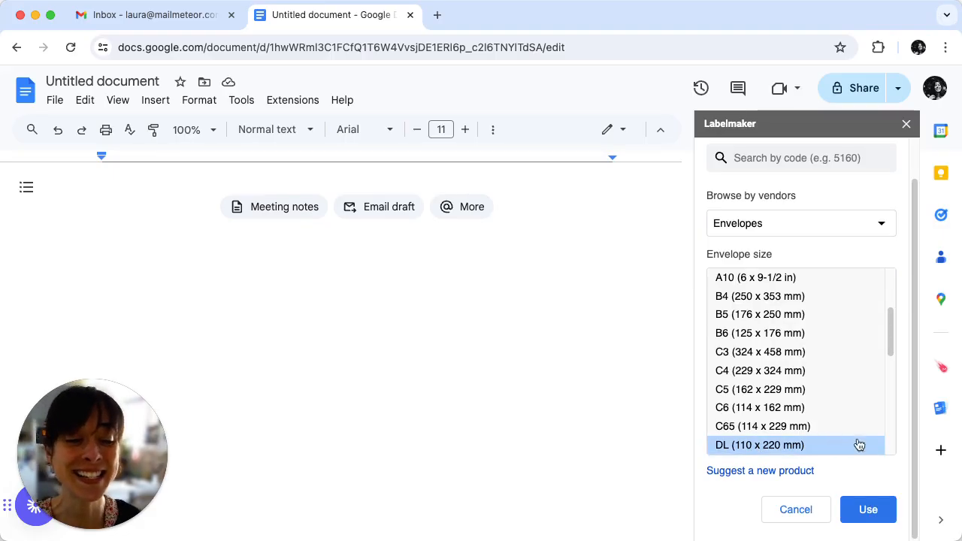
pyautogui.click(867, 509)
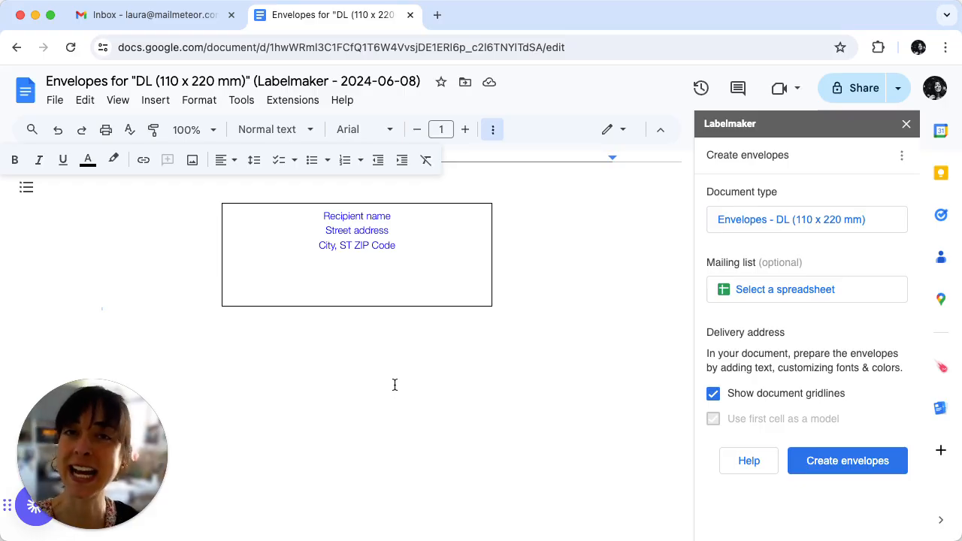
pyautogui.moveTo(761, 517)
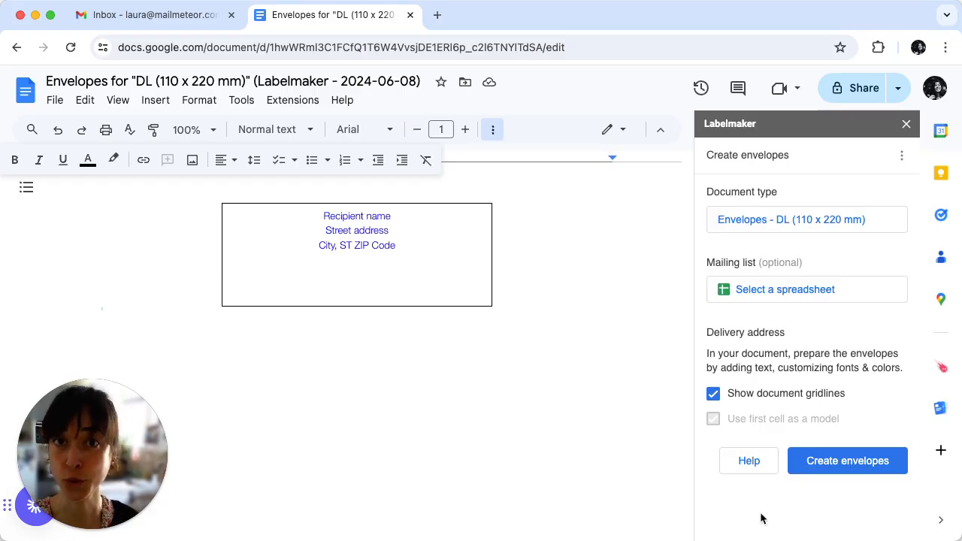
pyautogui.moveTo(848, 459)
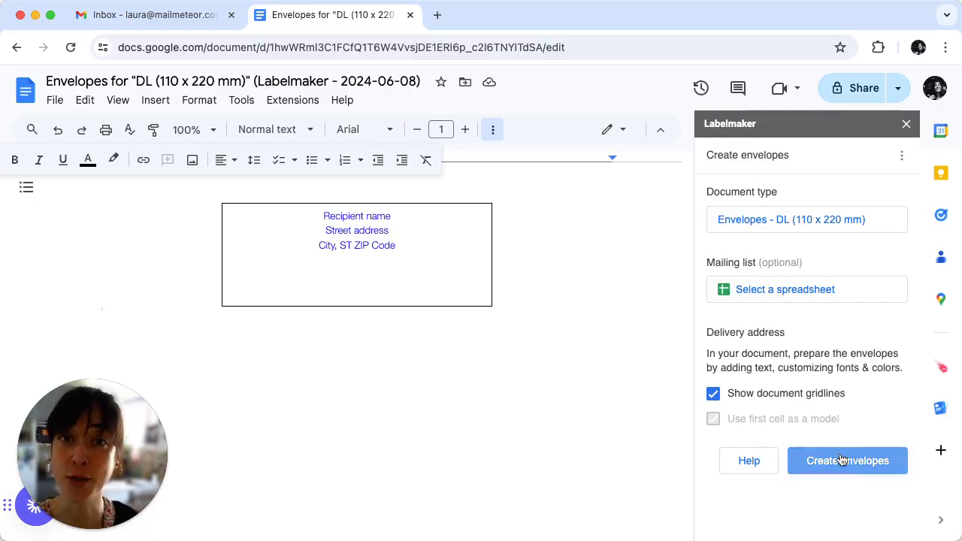
# Create the envelopes from the DL template and view the generated envelope document.
pyautogui.click(848, 460)
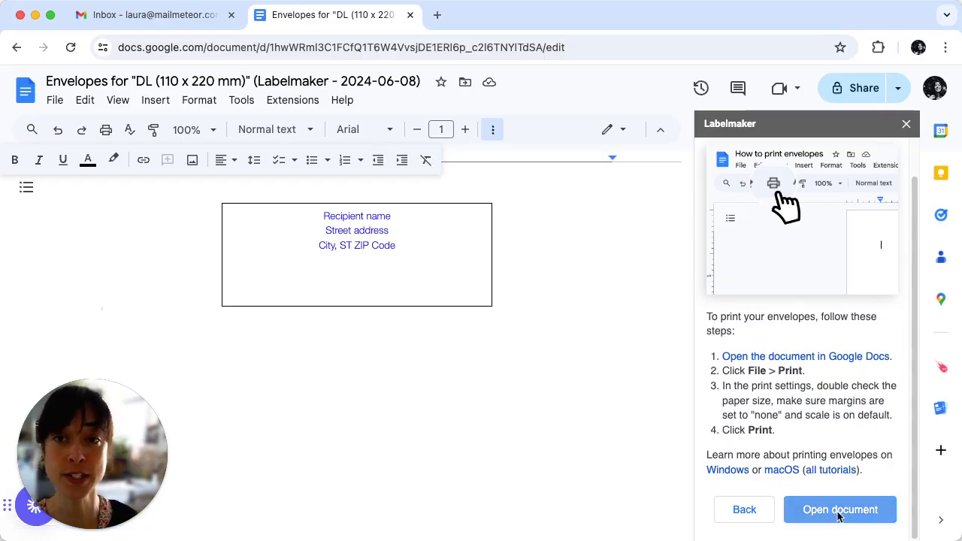
pyautogui.click(839, 508)
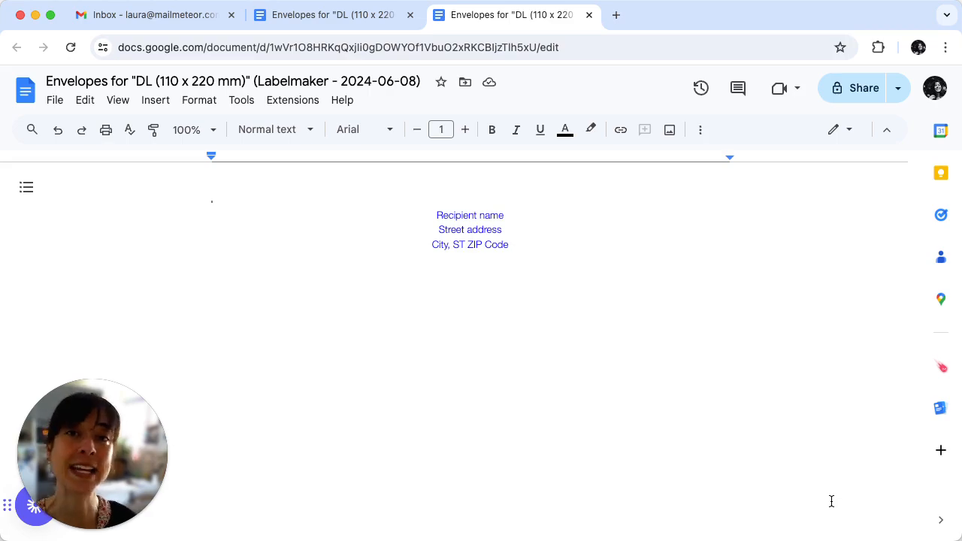
pyautogui.moveTo(667, 340)
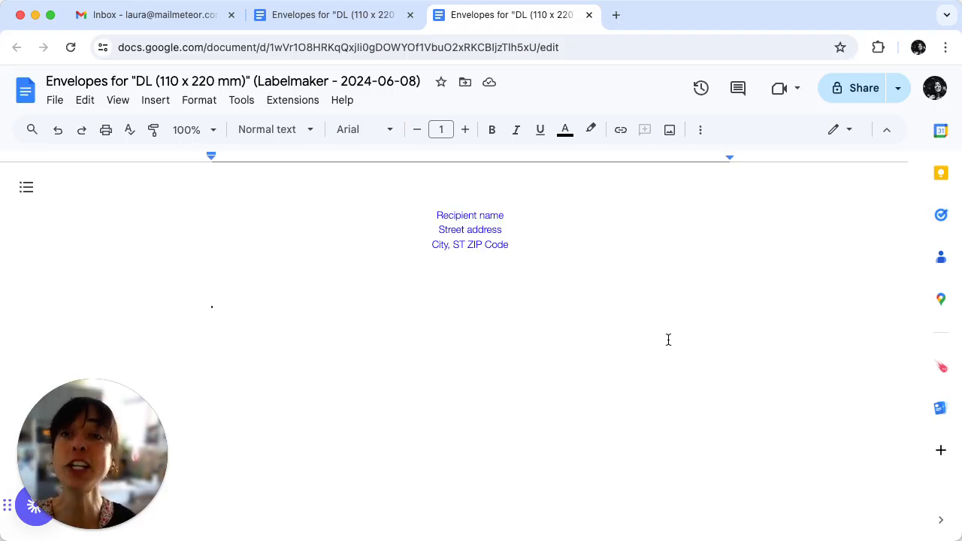
pyautogui.moveTo(298, 241)
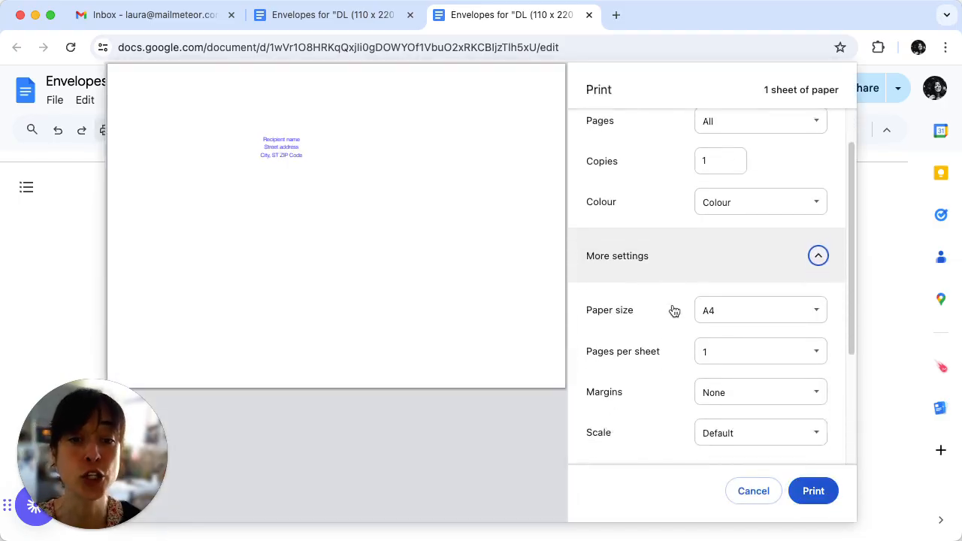
# In the print dialog's More settings, bring up the Paper size choices with envelope formats.
pyautogui.scroll(-3)
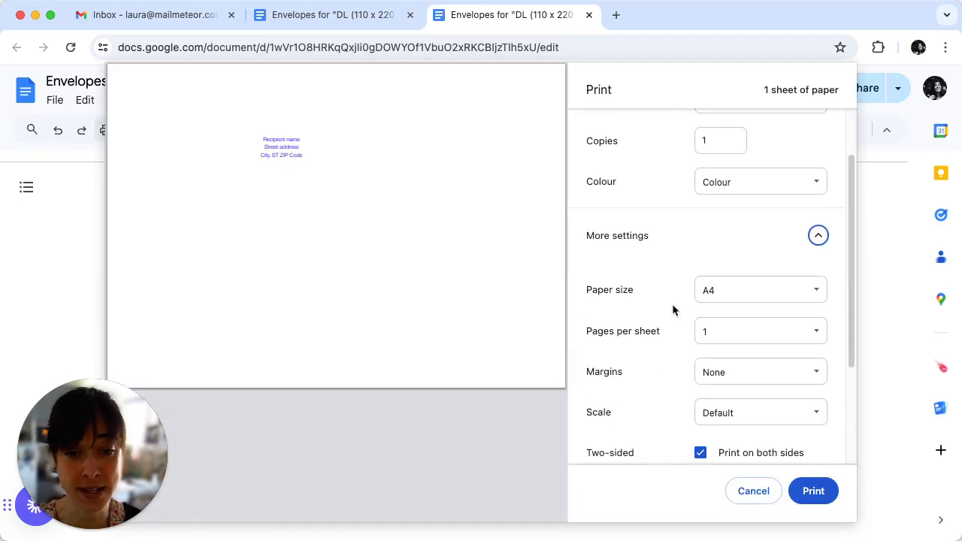
pyautogui.click(760, 289)
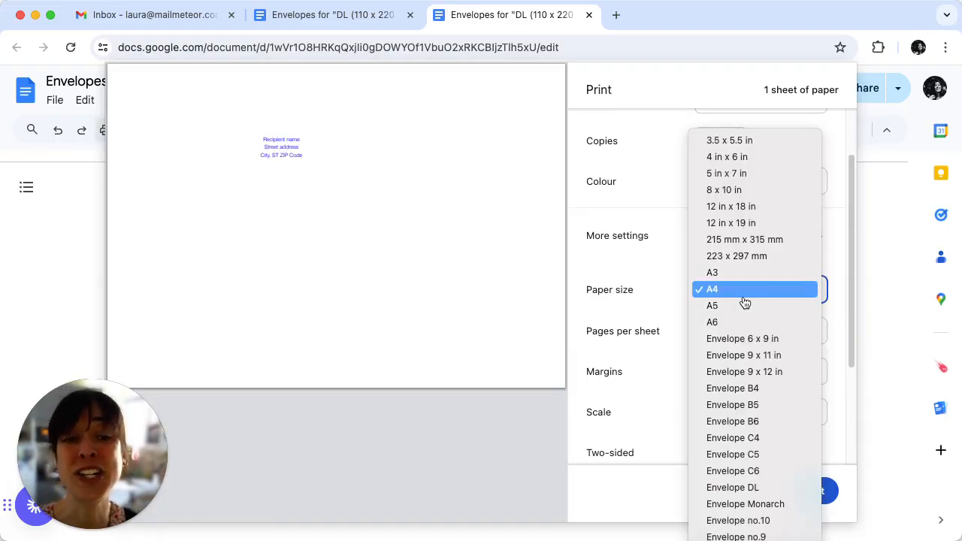